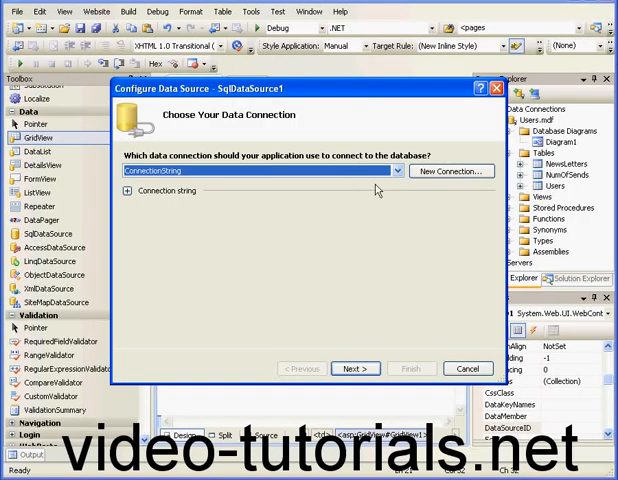
- Choose ConnectionString for the data source and pick the Users table
{"action": "left_click", "coordinate": [142, 192]}
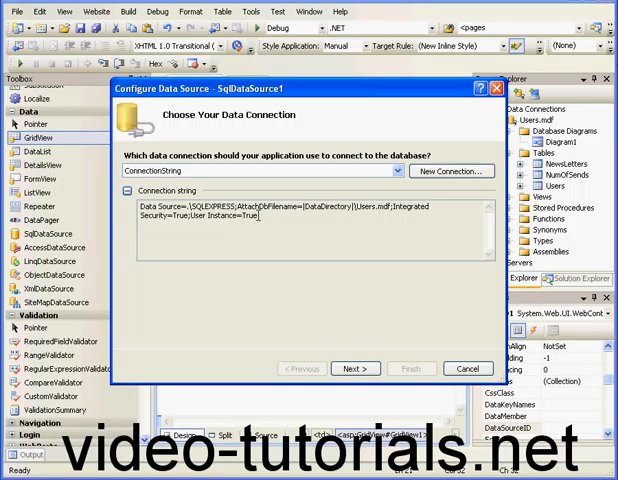
{"action": "mouse_move", "coordinate": [232, 188]}
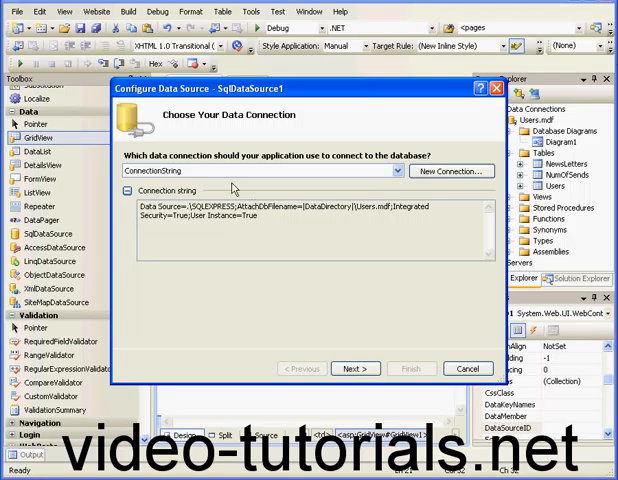
{"action": "left_click", "coordinate": [450, 172]}
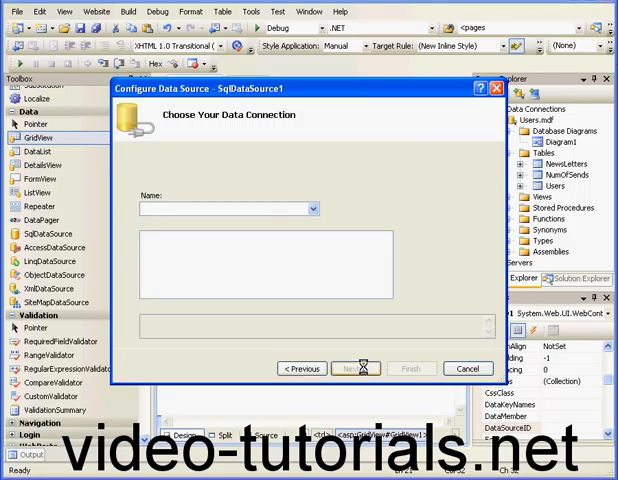
{"action": "left_click", "coordinate": [356, 368]}
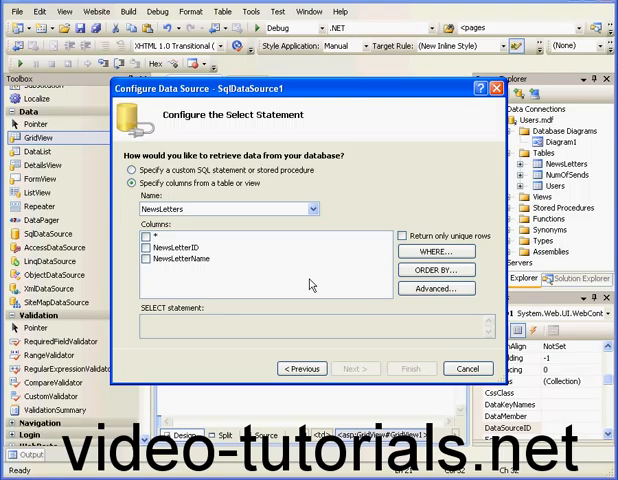
{"action": "left_click", "coordinate": [312, 208]}
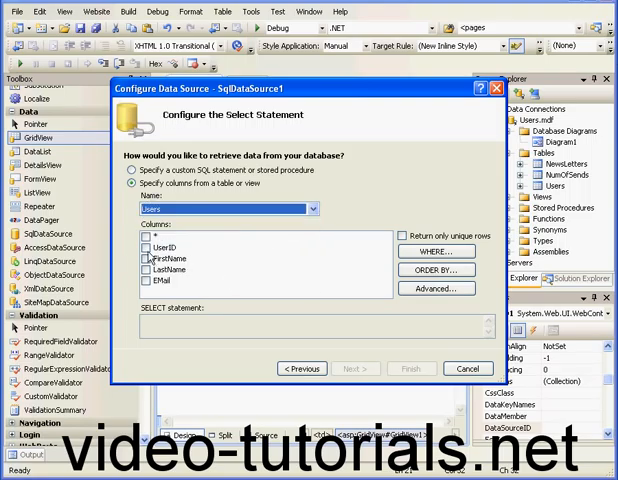
- Include UserID, FirstName, LastName and Email, and run Test Query to preview the user rows
{"action": "left_click", "coordinate": [152, 280]}
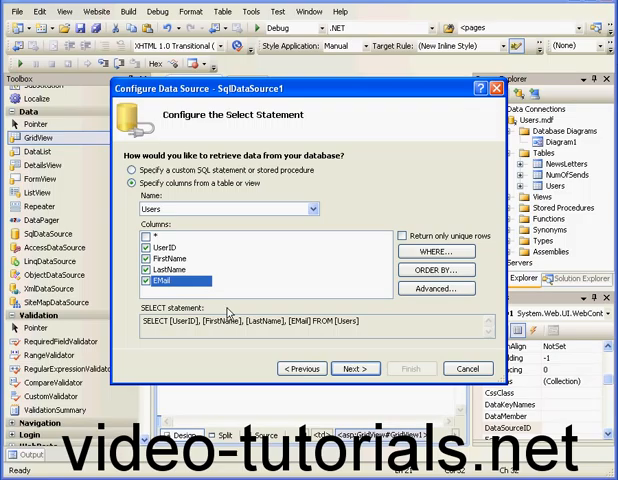
{"action": "left_click", "coordinate": [356, 368]}
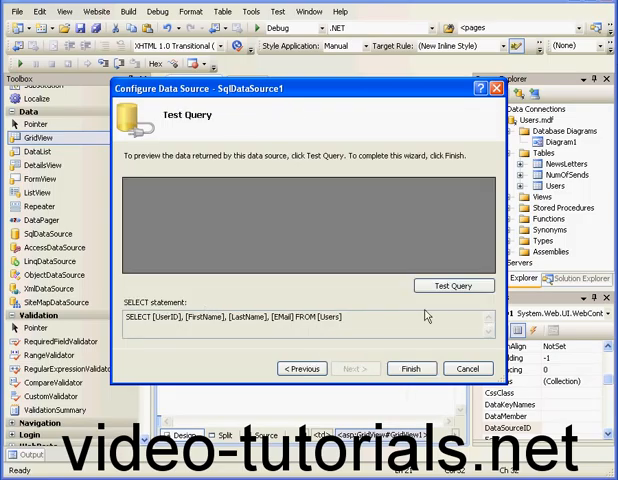
{"action": "left_click", "coordinate": [452, 284]}
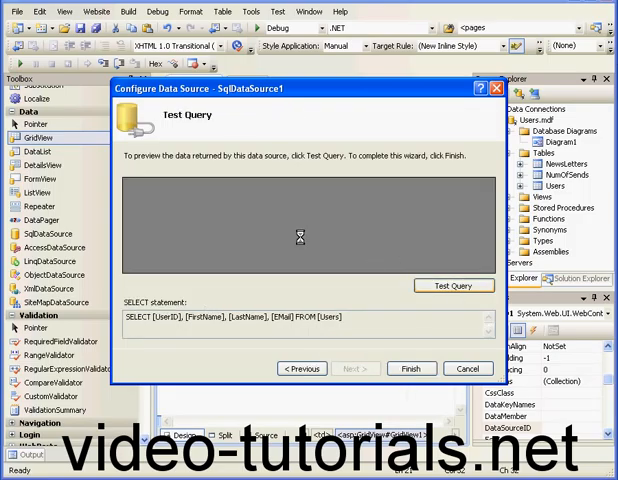
{"action": "left_click", "coordinate": [454, 284]}
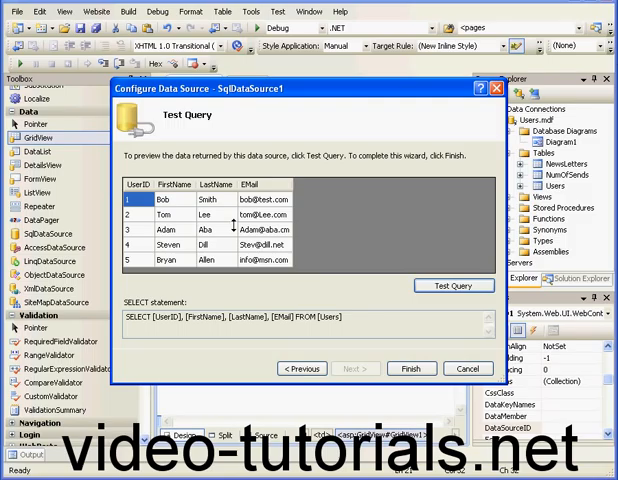
{"action": "mouse_move", "coordinate": [416, 258]}
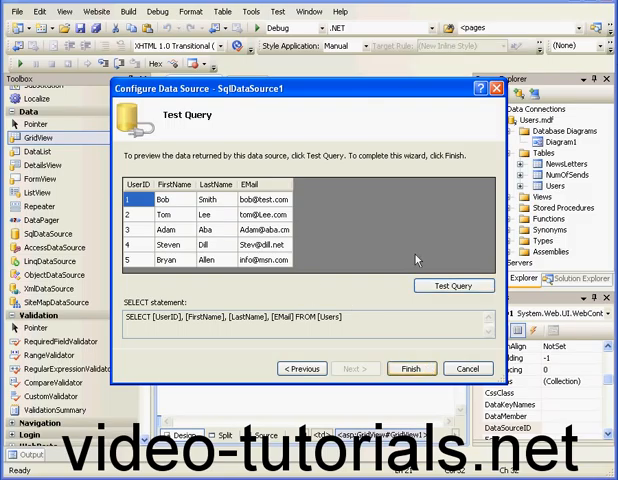
{"action": "mouse_move", "coordinate": [400, 248]}
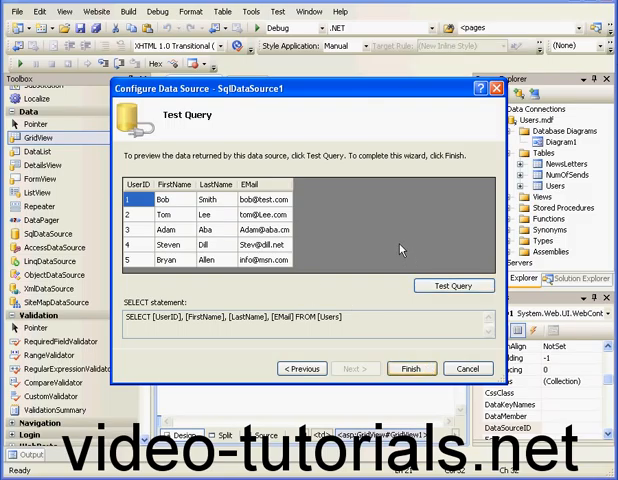
- Finish the data source, remove UserID from the grid and move a Select command field to the front
{"action": "left_click", "coordinate": [412, 368]}
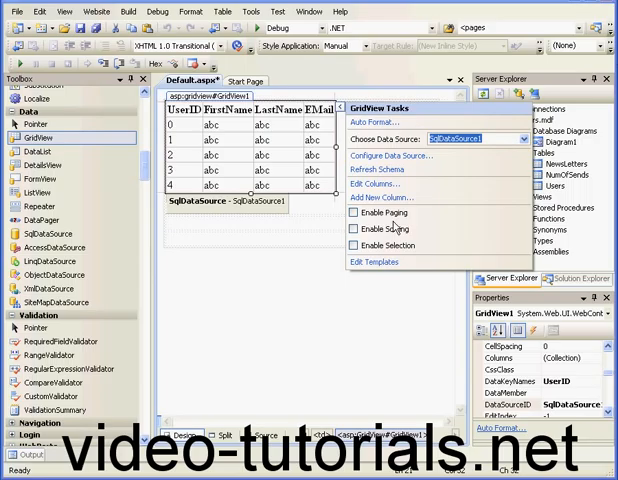
{"action": "left_click", "coordinate": [376, 184]}
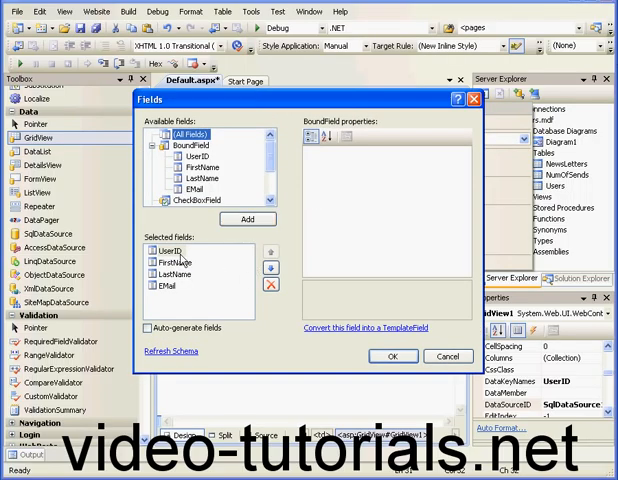
{"action": "left_click", "coordinate": [172, 252]}
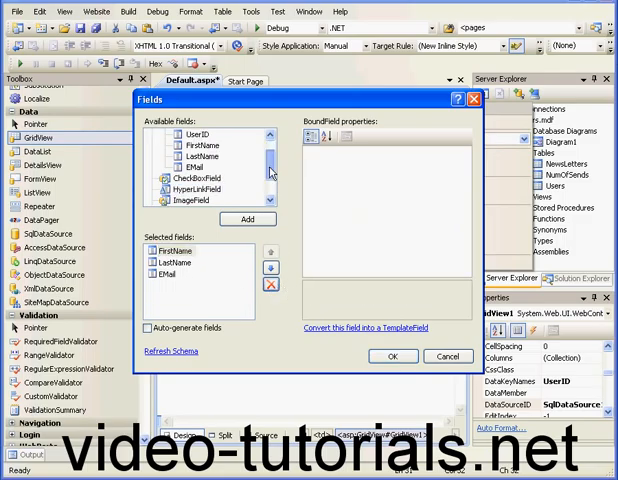
{"action": "scroll", "scroll_direction": "down", "scroll_amount": 3}
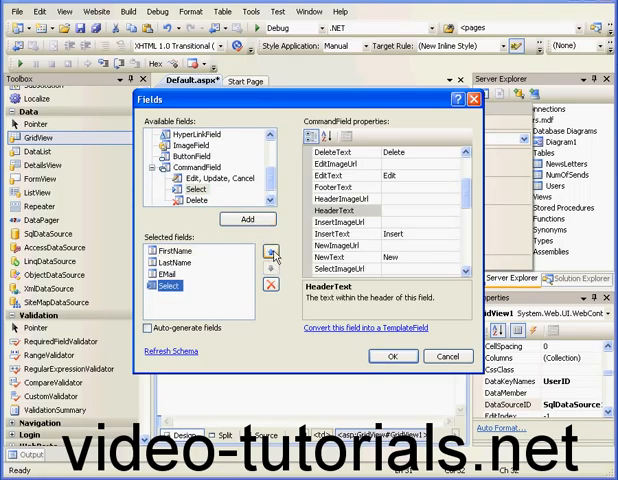
{"action": "left_click", "coordinate": [272, 252]}
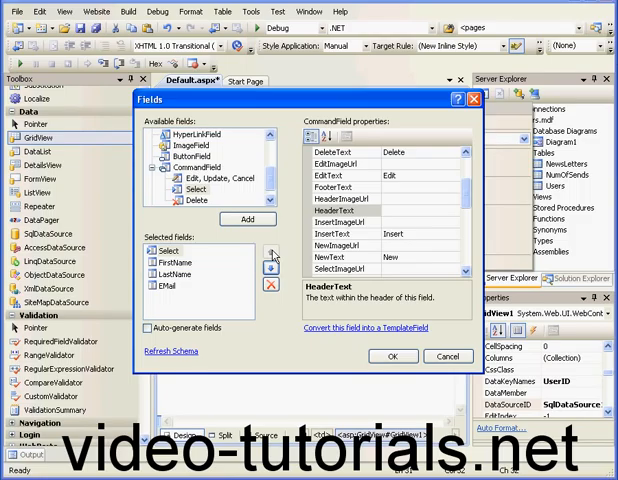
- Apply the column changes and give the Users grid an Auto Format preset style
{"action": "left_click", "coordinate": [394, 356]}
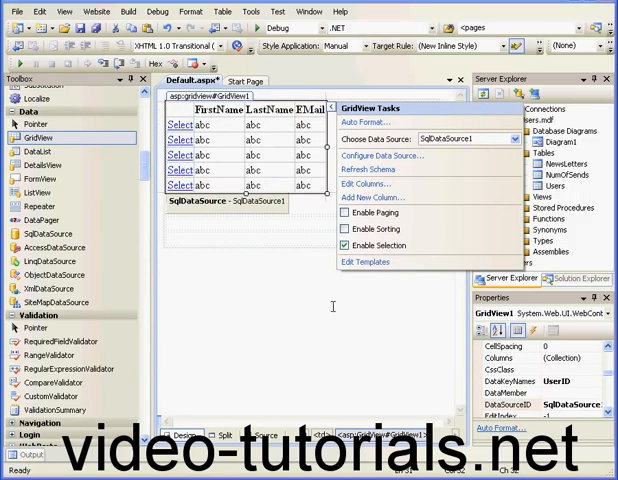
{"action": "mouse_move", "coordinate": [348, 248]}
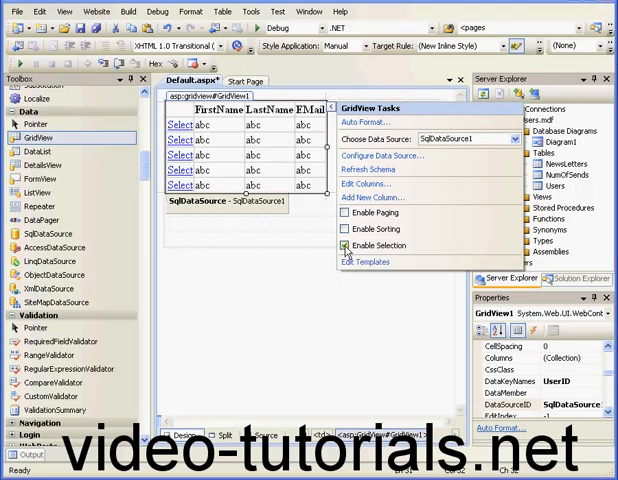
{"action": "left_click", "coordinate": [360, 122]}
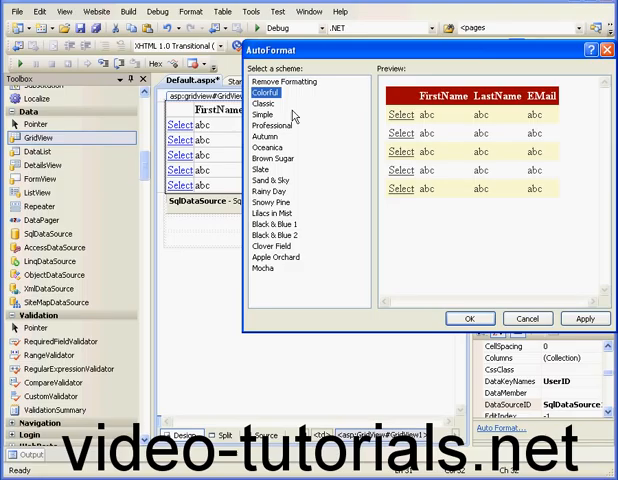
{"action": "left_click", "coordinate": [276, 224]}
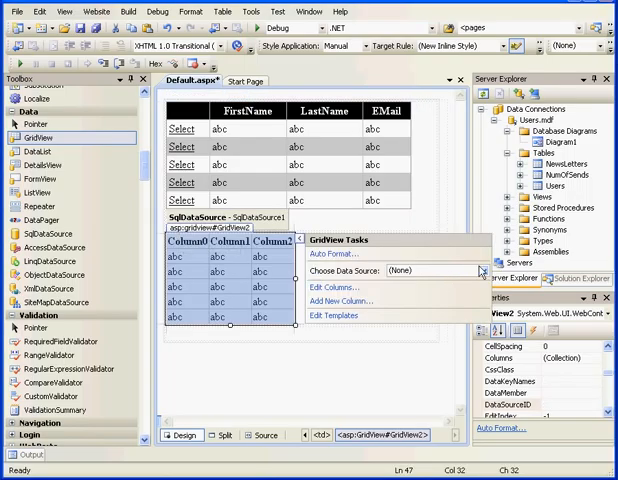
- Create a new data source for the second grid using ConnectionString and a custom SQL statement
{"action": "left_click", "coordinate": [470, 272]}
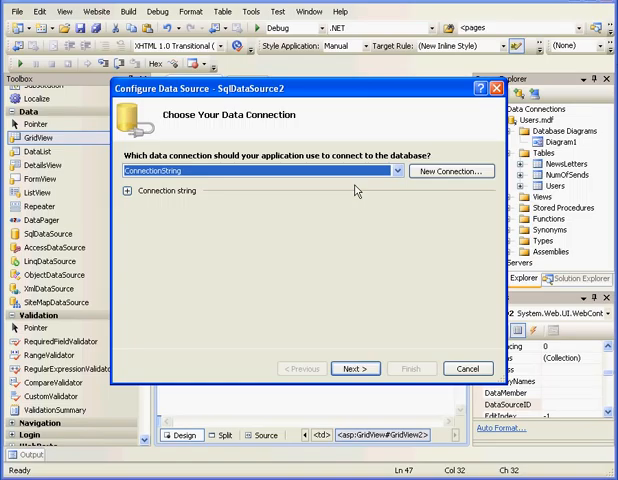
{"action": "left_click", "coordinate": [356, 368]}
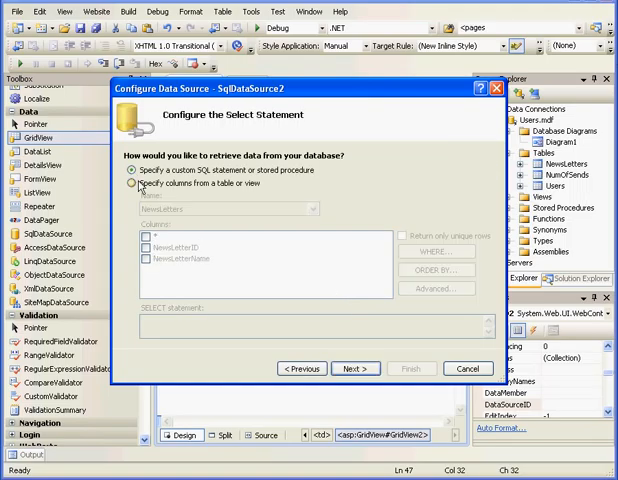
{"action": "left_click", "coordinate": [132, 170]}
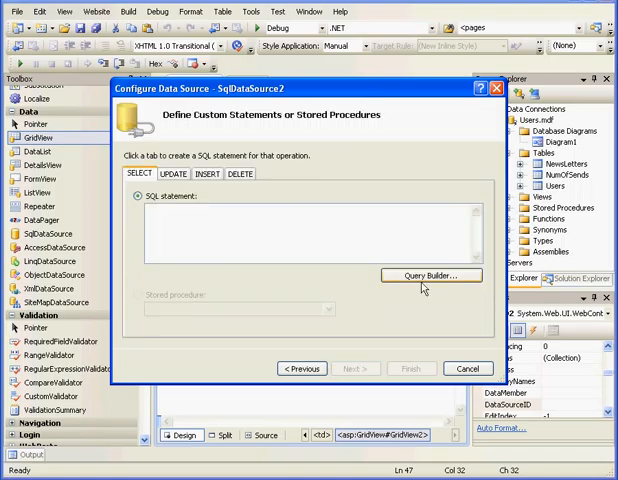
- In Query Builder, add the NewsLetters and NumOfSends tables to the query
{"action": "left_click", "coordinate": [428, 276]}
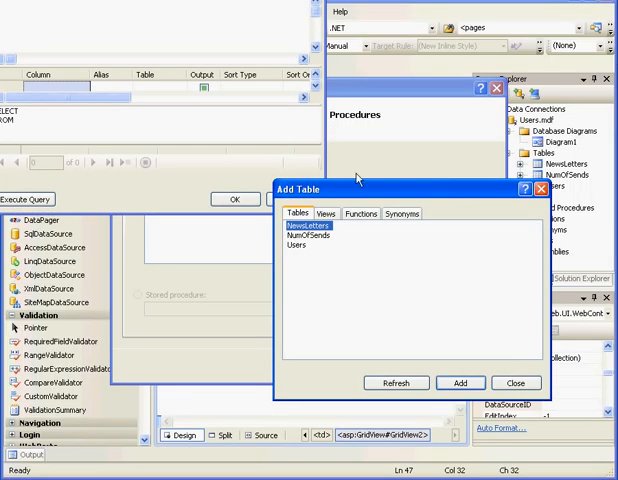
{"action": "left_click", "coordinate": [464, 384]}
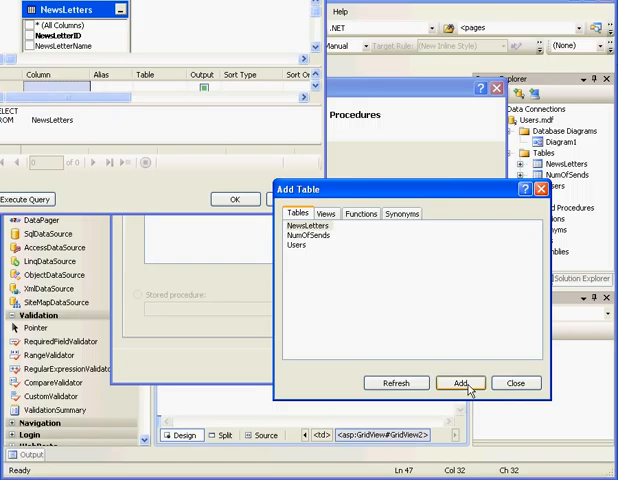
{"action": "left_click", "coordinate": [306, 236]}
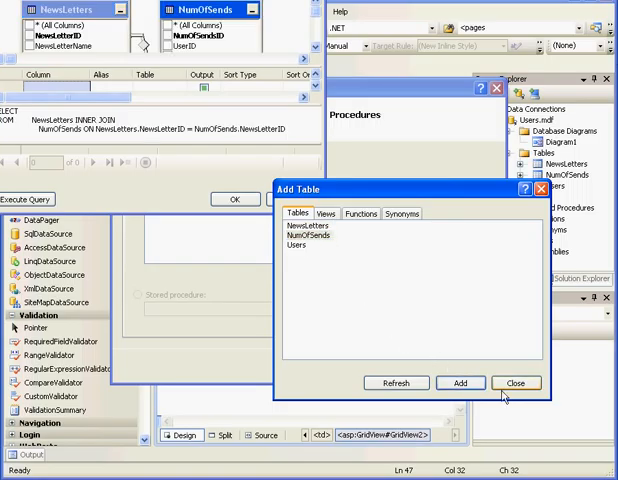
{"action": "left_click", "coordinate": [512, 384]}
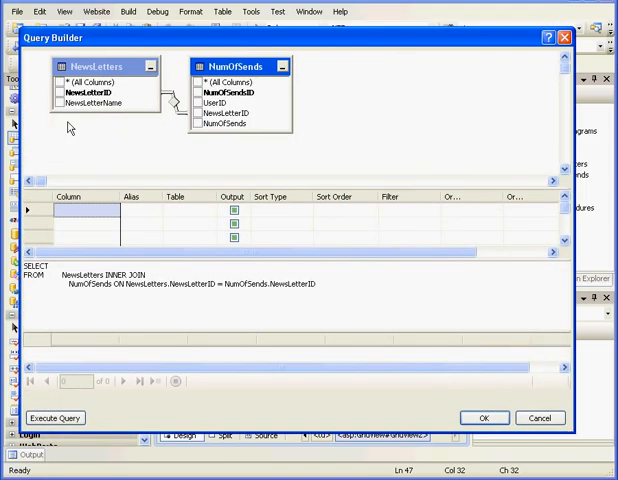
- Output the NewsLetterName, NumOfSendsID and NumOfSends columns
{"action": "left_click", "coordinate": [60, 104]}
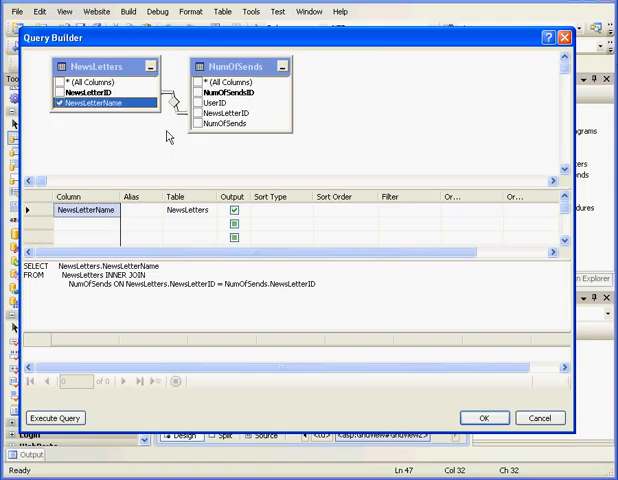
{"action": "left_click", "coordinate": [200, 92]}
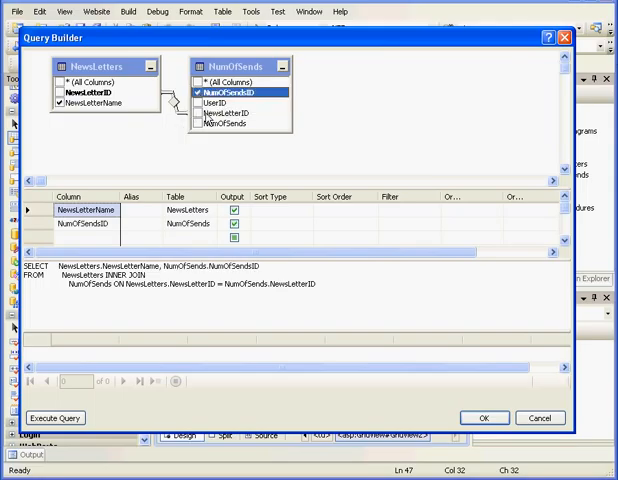
{"action": "mouse_move", "coordinate": [196, 128]}
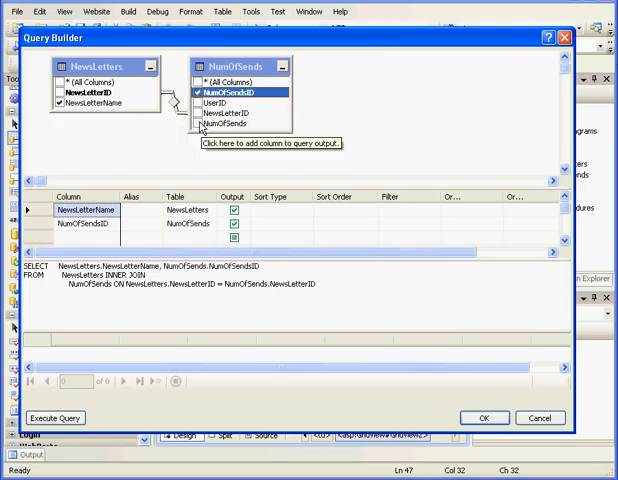
{"action": "left_click", "coordinate": [198, 122]}
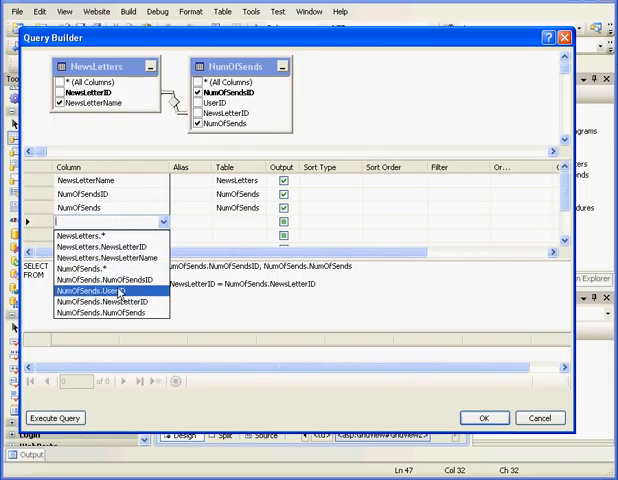
{"action": "left_click", "coordinate": [100, 292]}
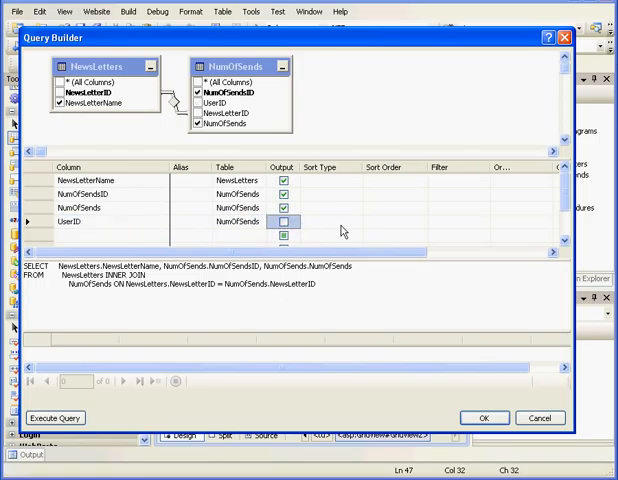
{"action": "left_click", "coordinate": [446, 220]}
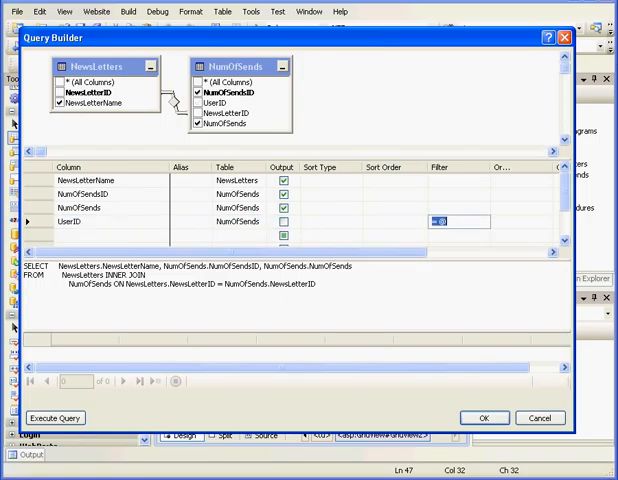
{"action": "type", "text": "User"}
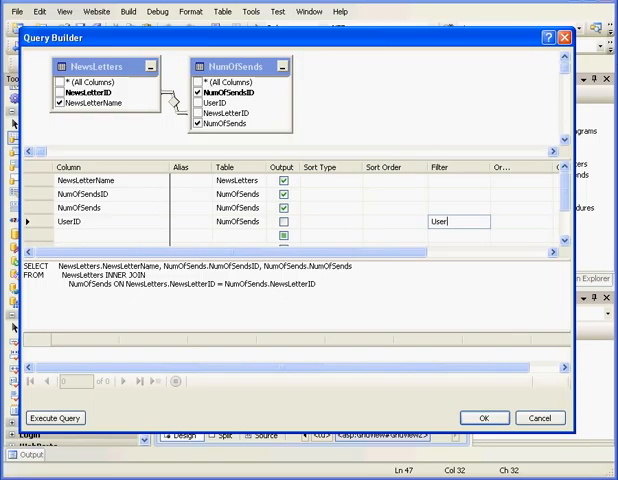
{"action": "type", "text": "= @UserID"}
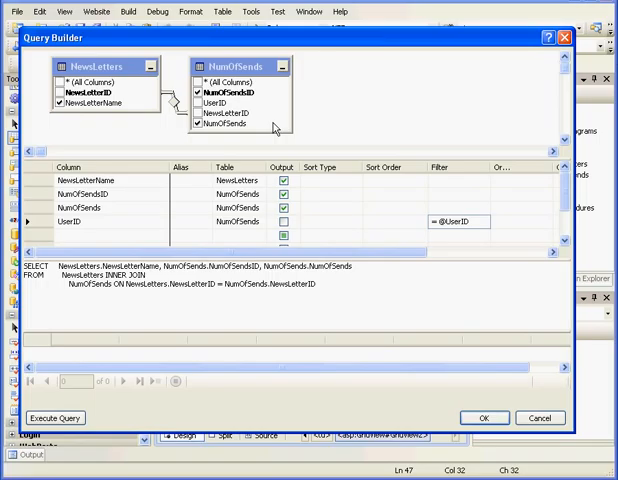
{"action": "mouse_move", "coordinate": [208, 326]}
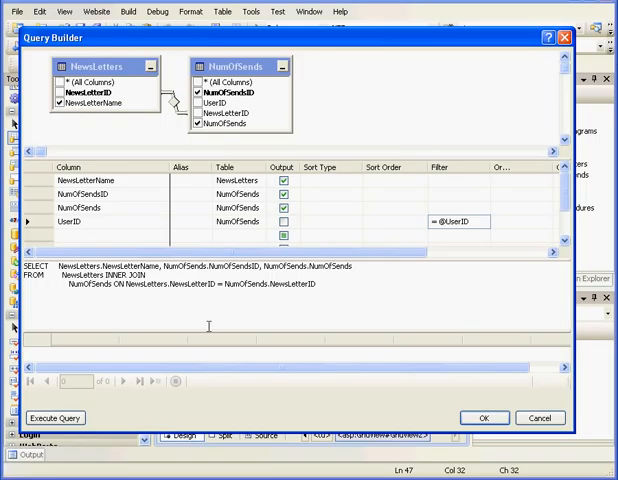
{"action": "left_click", "coordinate": [58, 418]}
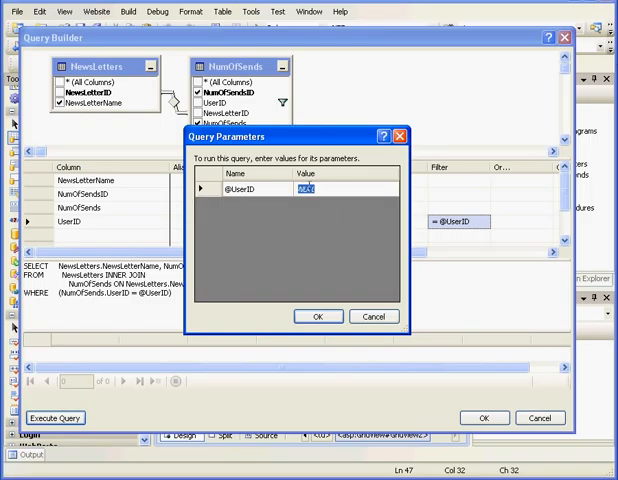
{"action": "type", "text": "1"}
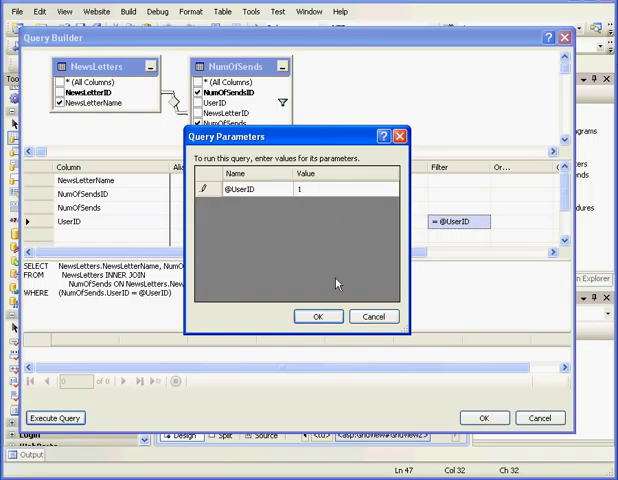
{"action": "left_click", "coordinate": [318, 316]}
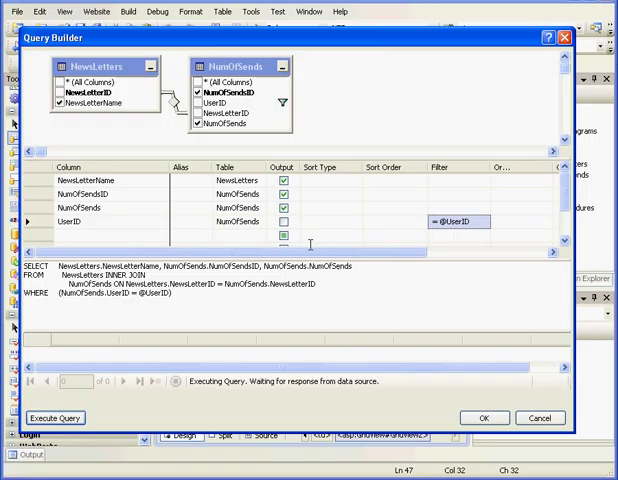
{"action": "mouse_move", "coordinate": [324, 302]}
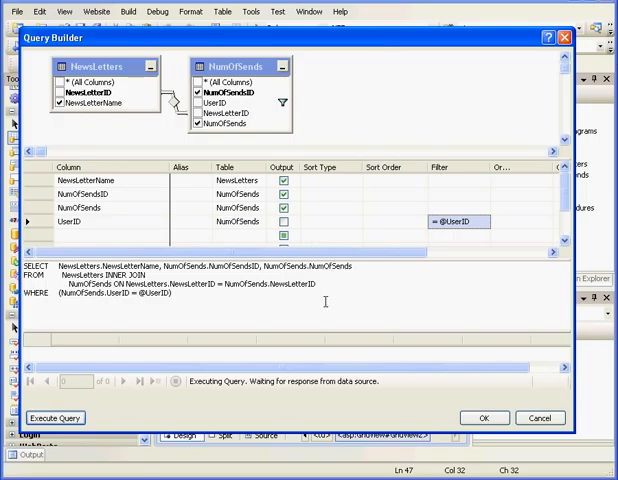
{"action": "left_click", "coordinate": [56, 418]}
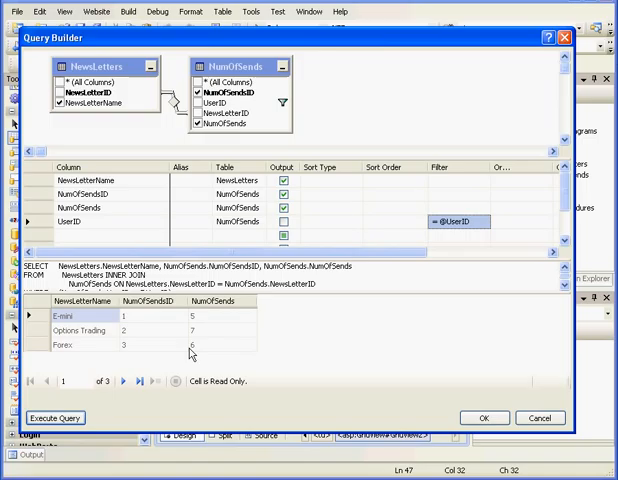
{"action": "left_click", "coordinate": [60, 418]}
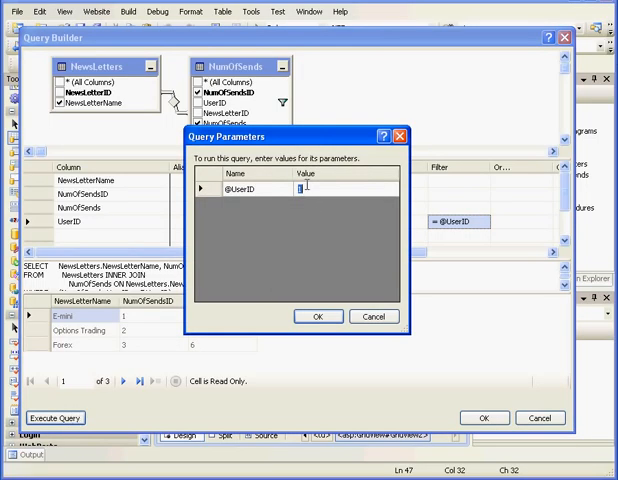
{"action": "type", "text": "4"}
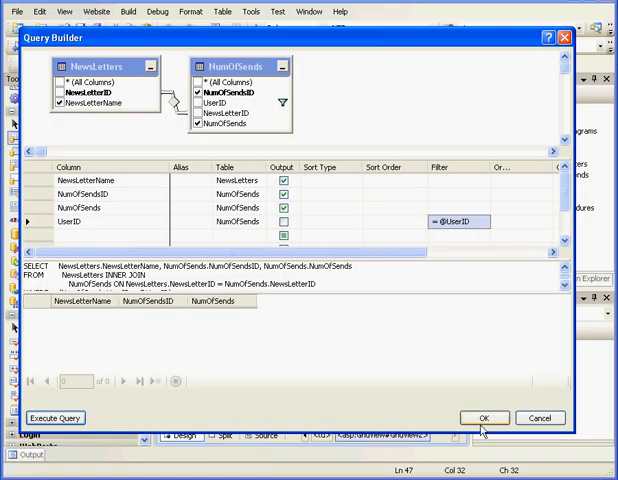
- Accept the query and set the UserID parameter source to Control, GridView1.SelectedValue
{"action": "left_click", "coordinate": [484, 418]}
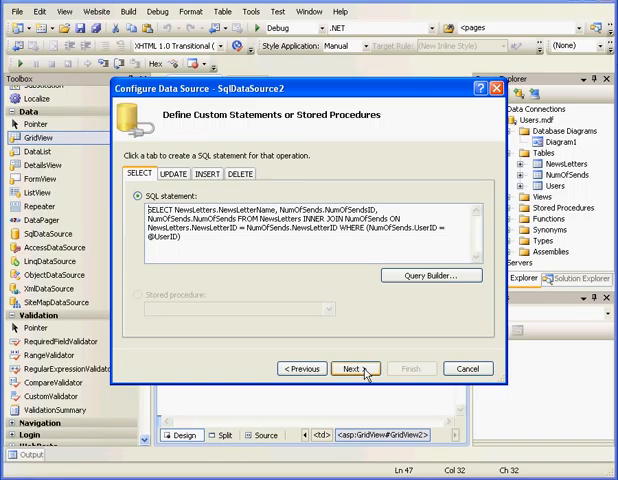
{"action": "left_click", "coordinate": [352, 368]}
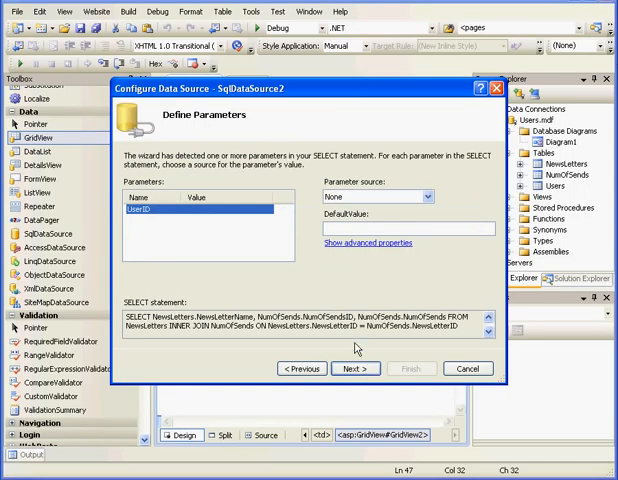
{"action": "left_click", "coordinate": [428, 196]}
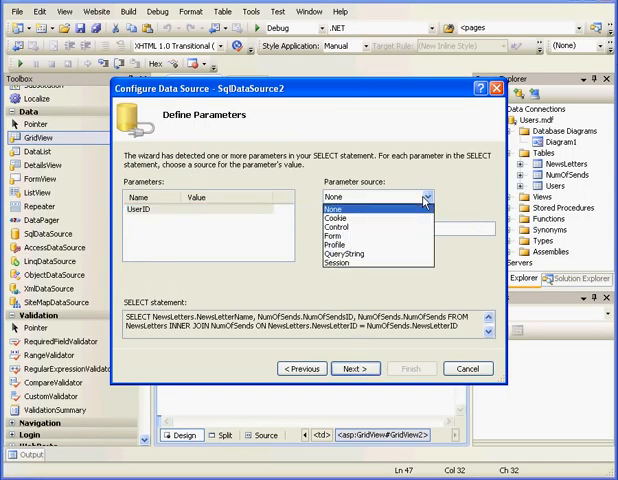
{"action": "mouse_move", "coordinate": [380, 232]}
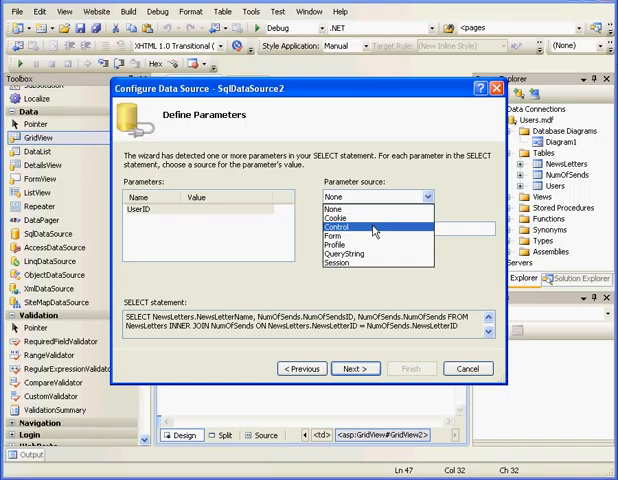
{"action": "left_click", "coordinate": [342, 230]}
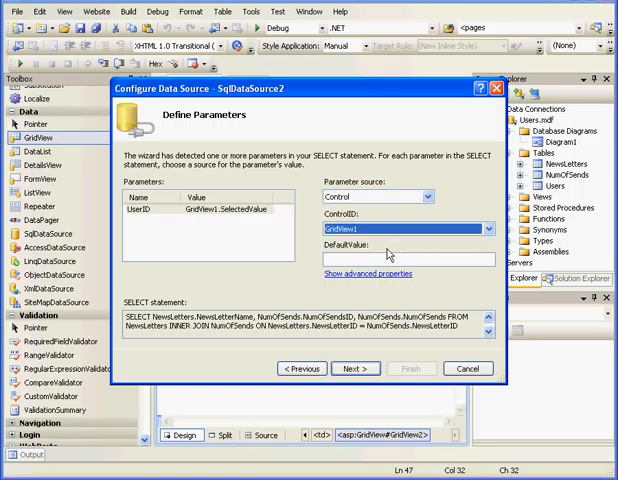
- Test the data source query with a UserID value and finish the newsletter data source
{"action": "left_click", "coordinate": [352, 368]}
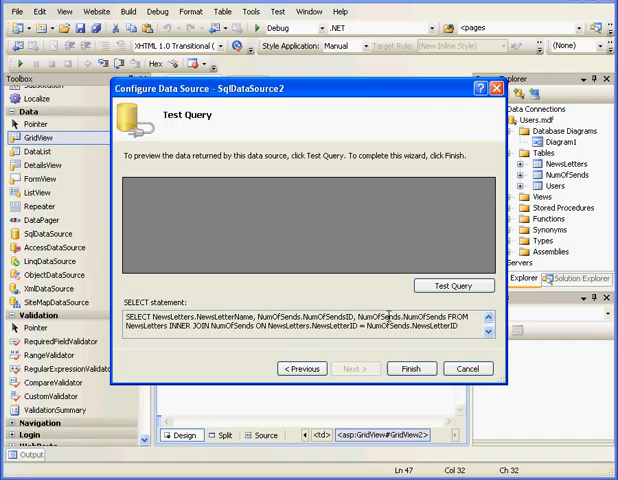
{"action": "left_click", "coordinate": [452, 286]}
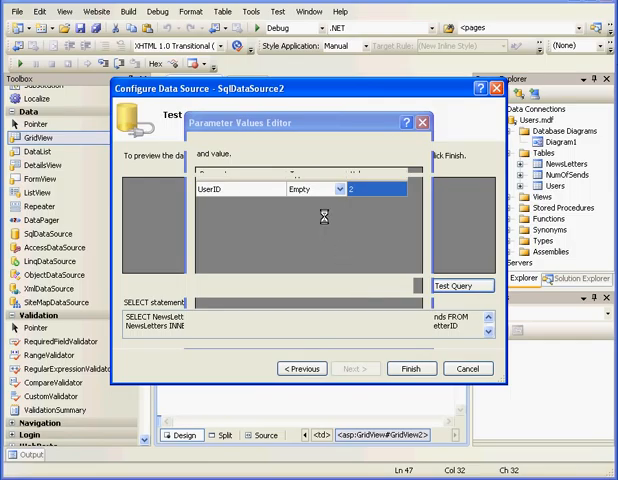
{"action": "left_click", "coordinate": [452, 284]}
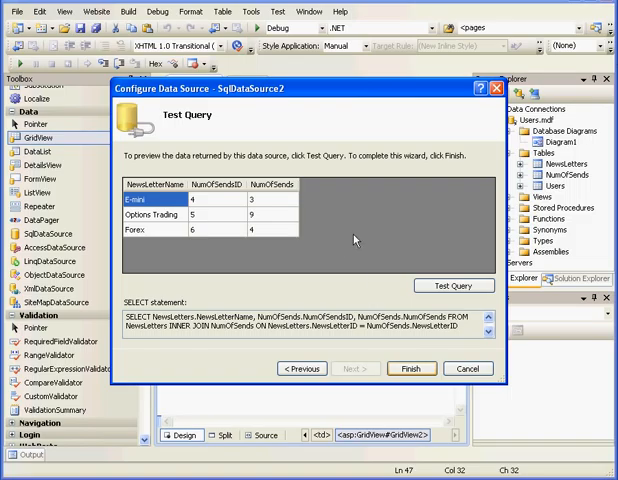
{"action": "left_click", "coordinate": [410, 368]}
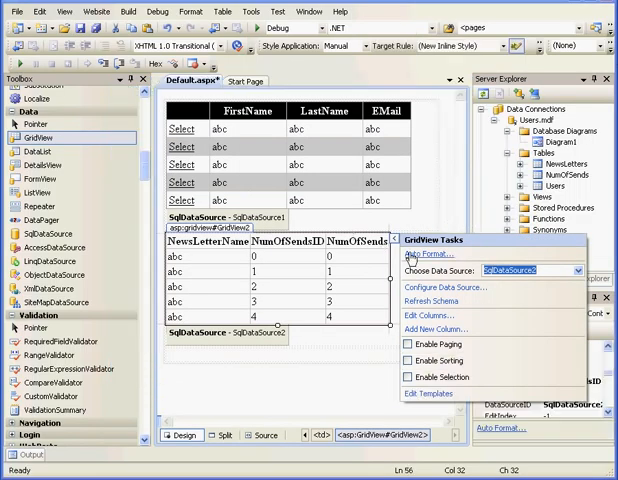
- Close the GridView Tasks panel and run the page in the browser
{"action": "left_click", "coordinate": [420, 252]}
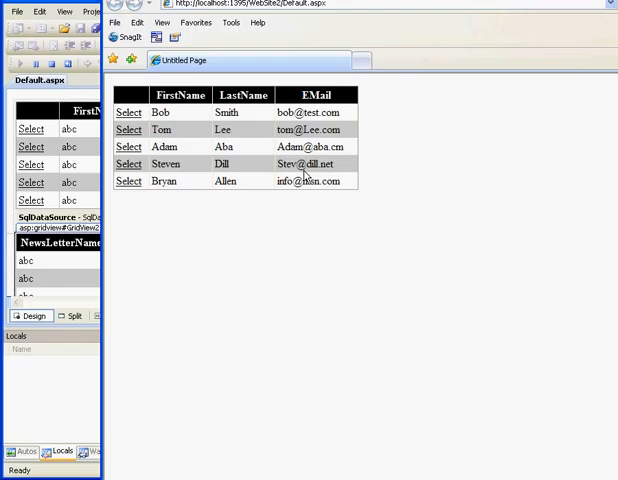
{"action": "mouse_move", "coordinate": [248, 174]}
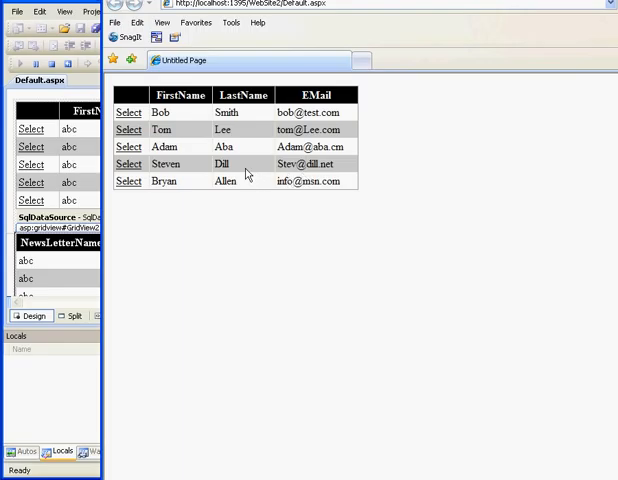
- Select the first user to show their newsletters E-mail, Options Trading and Forex with send counts
{"action": "left_click", "coordinate": [130, 112]}
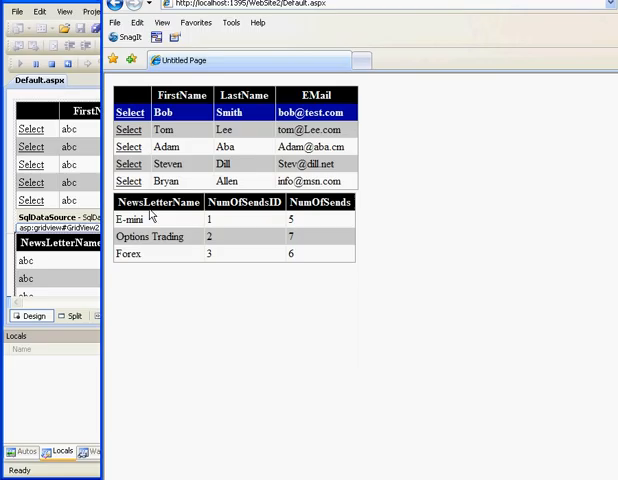
{"action": "mouse_move", "coordinate": [150, 224]}
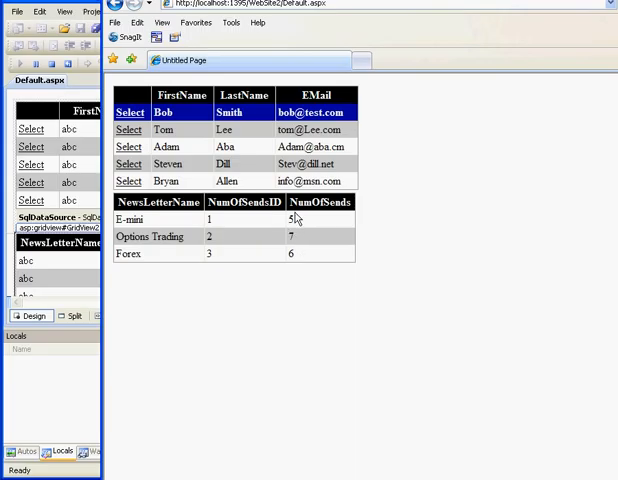
{"action": "mouse_move", "coordinate": [232, 260]}
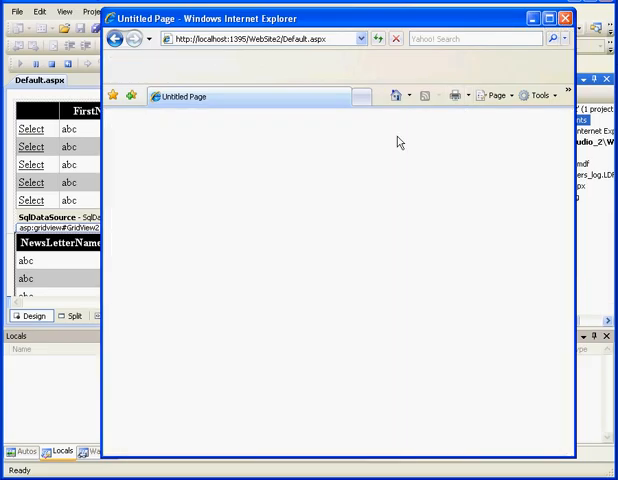
- Back in the designer, remove NumOfSendsID from the newsletter grid and add a Select command column
{"action": "left_click", "coordinate": [566, 16]}
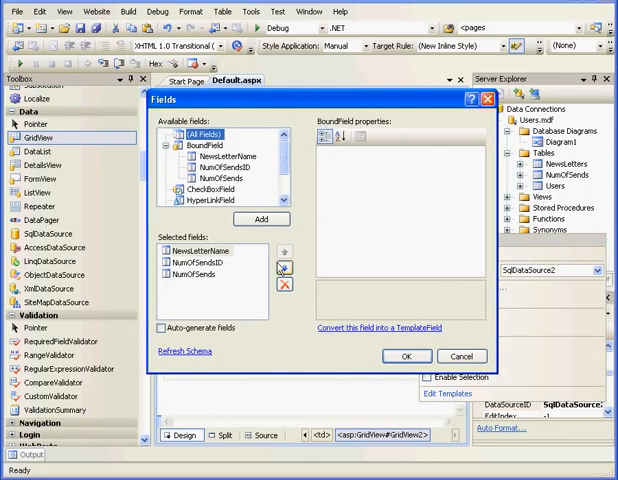
{"action": "left_click", "coordinate": [192, 274]}
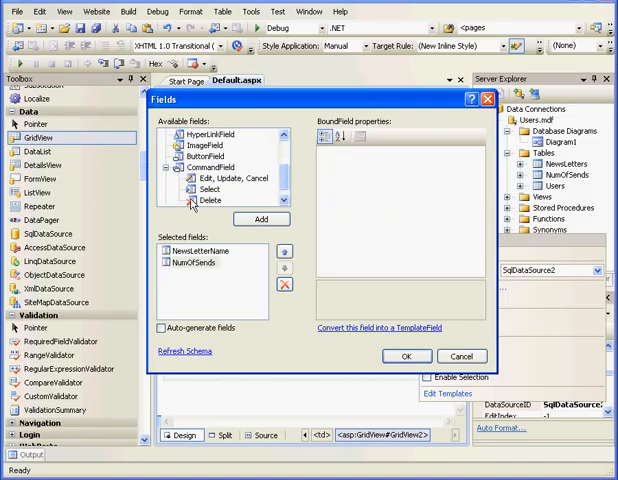
{"action": "left_click", "coordinate": [260, 220]}
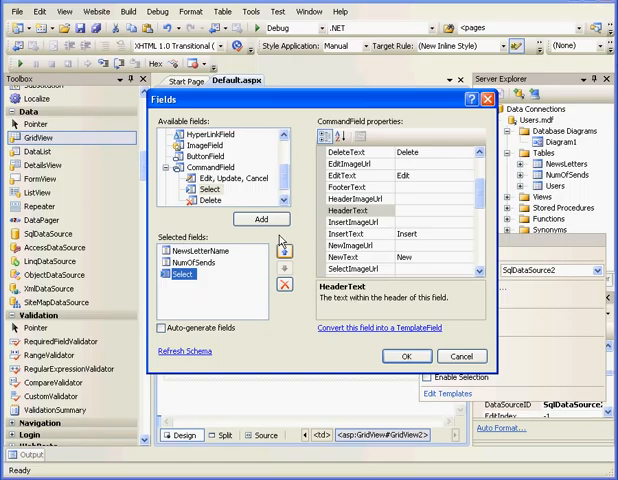
{"action": "left_click", "coordinate": [284, 252]}
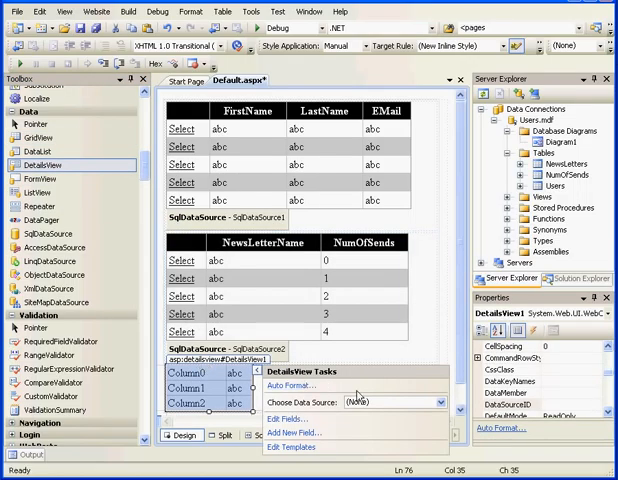
- Create a new database data source for the DetailsView and choose a custom SQL statement
{"action": "left_click", "coordinate": [440, 404]}
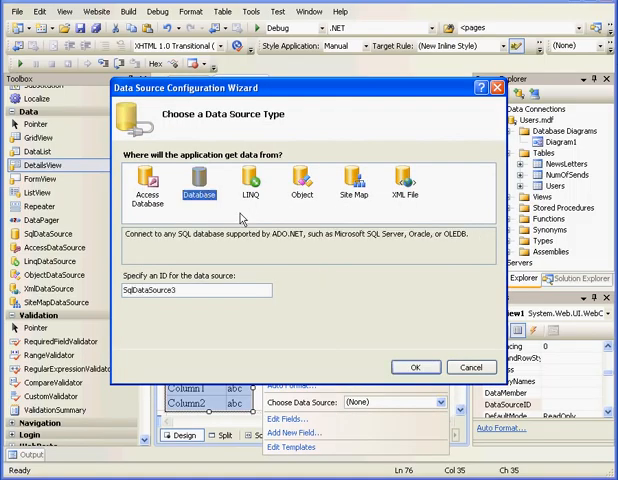
{"action": "left_click", "coordinate": [412, 366]}
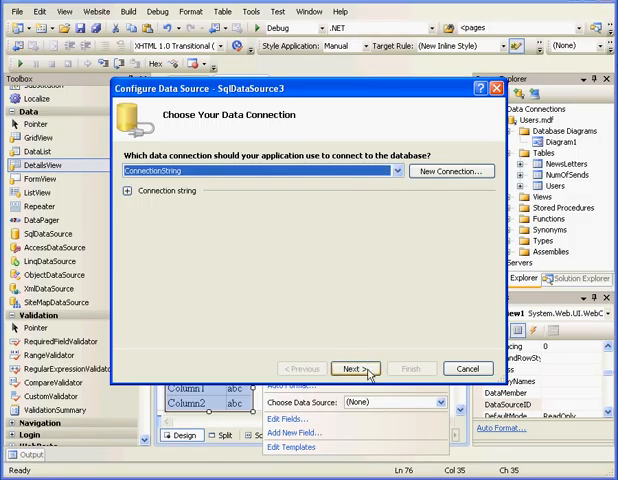
{"action": "left_click", "coordinate": [356, 368]}
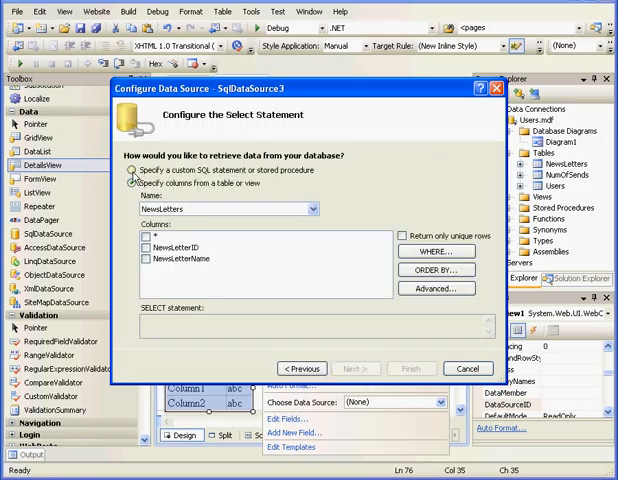
{"action": "left_click", "coordinate": [132, 168]}
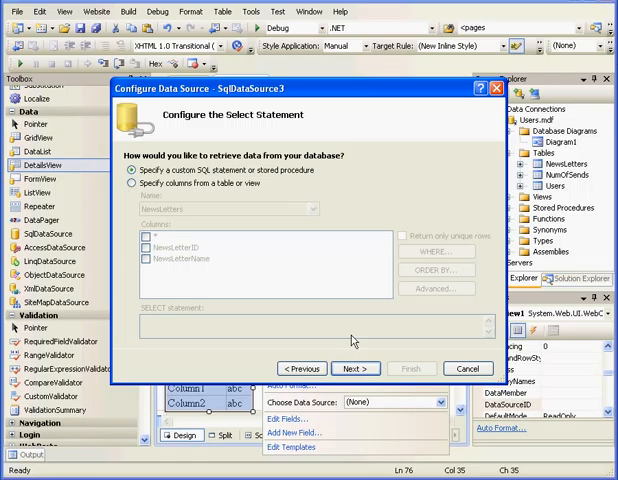
{"action": "left_click", "coordinate": [354, 368]}
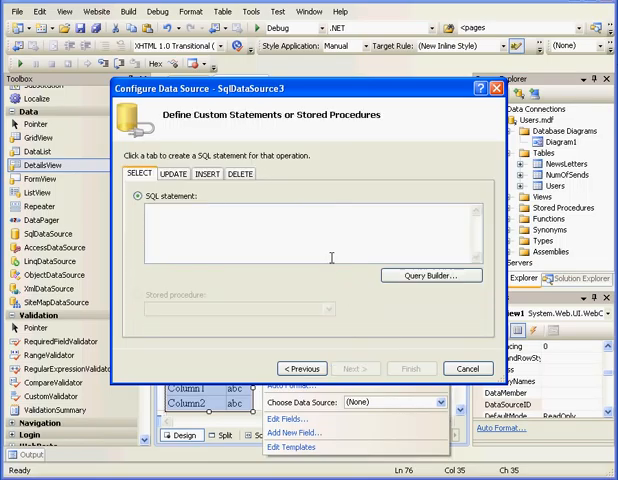
- In Query Builder, add the NumOfSends table and output NewsLetterName and NumOfSends
{"action": "left_click", "coordinate": [430, 274]}
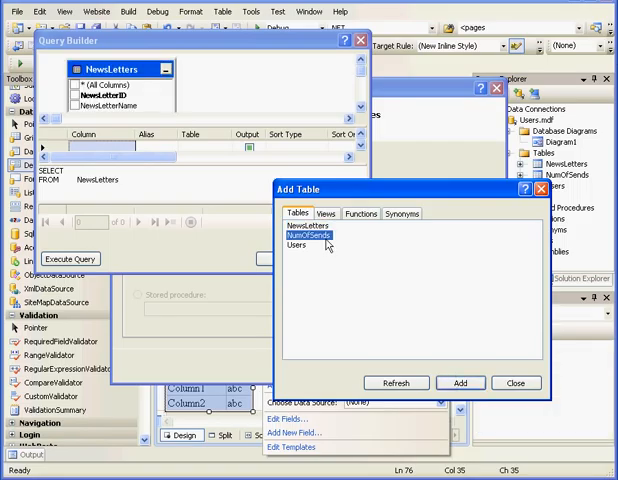
{"action": "left_click", "coordinate": [464, 384]}
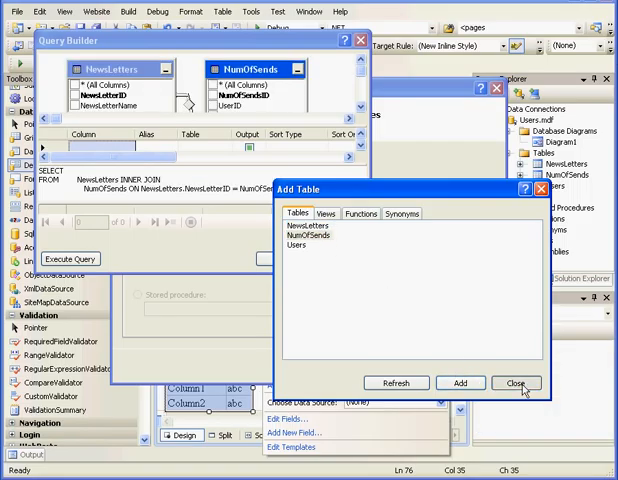
{"action": "left_click", "coordinate": [512, 384]}
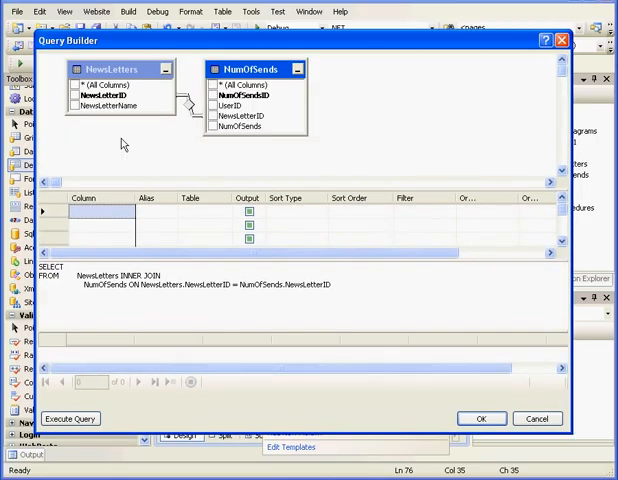
{"action": "left_click", "coordinate": [80, 104]}
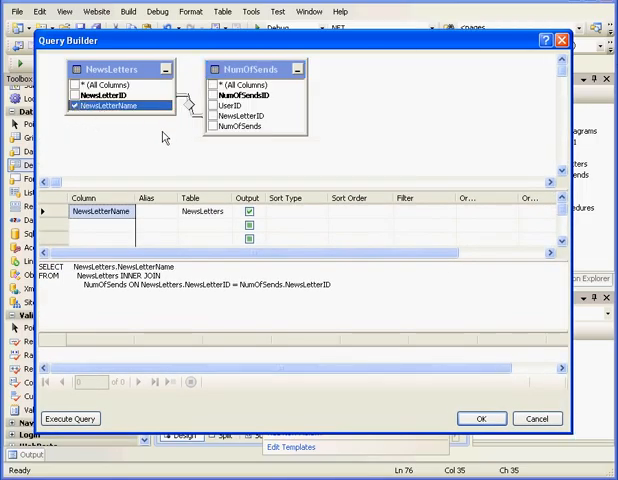
{"action": "left_click", "coordinate": [240, 128]}
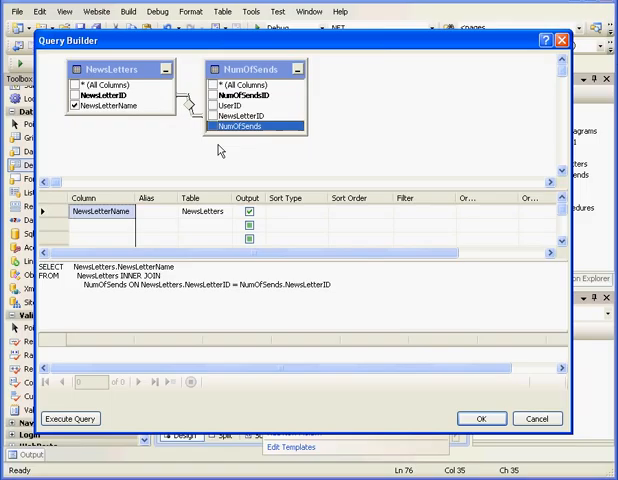
{"action": "left_click", "coordinate": [212, 128]}
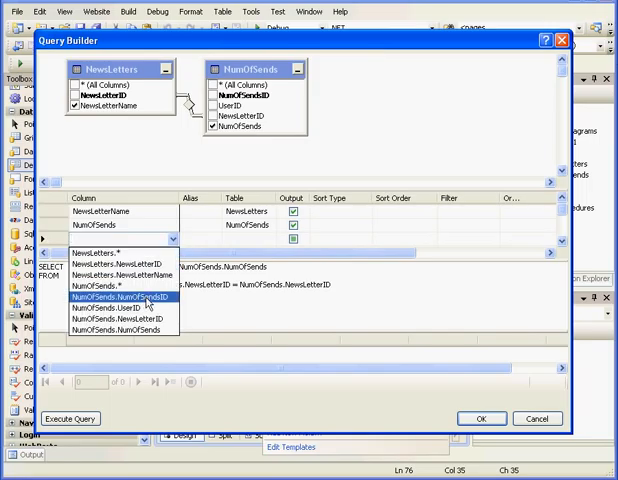
- Filter on NumOfSends.NewsLetterID = @ parameter without output, test-run the query, and accept it
{"action": "left_click", "coordinate": [116, 296]}
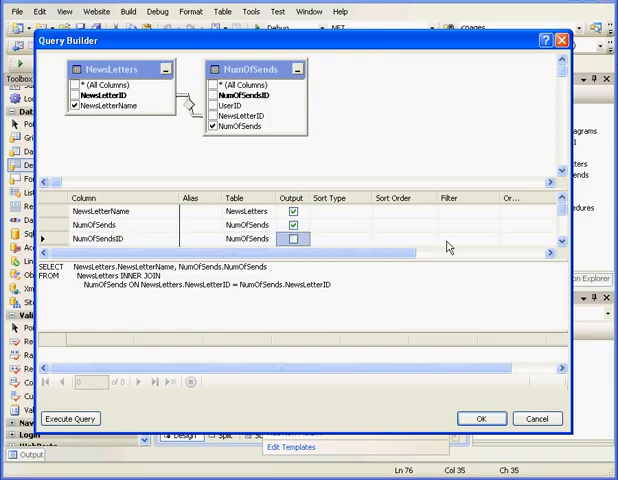
{"action": "left_click", "coordinate": [464, 238]}
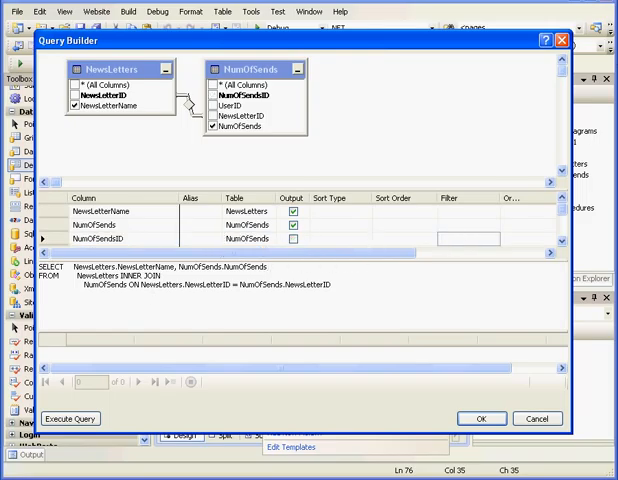
{"action": "type", "text": "= @NumOfSendID"}
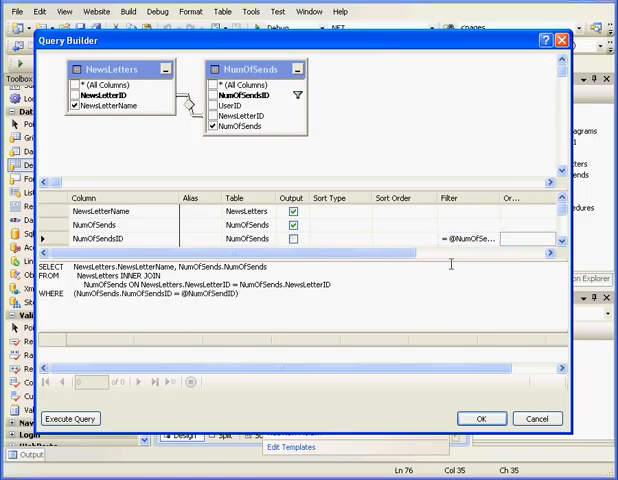
{"action": "mouse_move", "coordinate": [160, 396]}
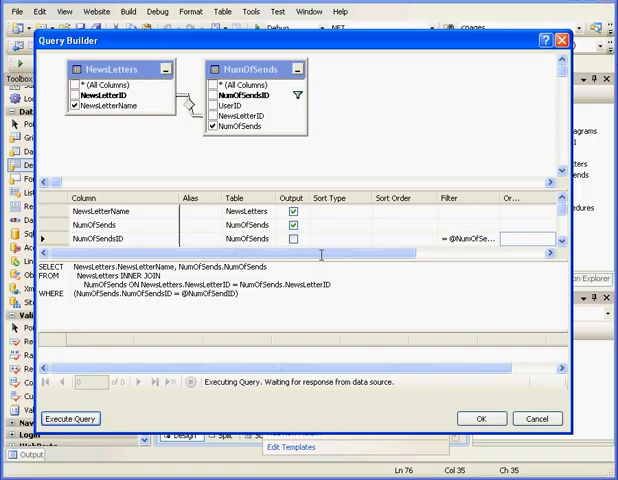
{"action": "left_click", "coordinate": [78, 420]}
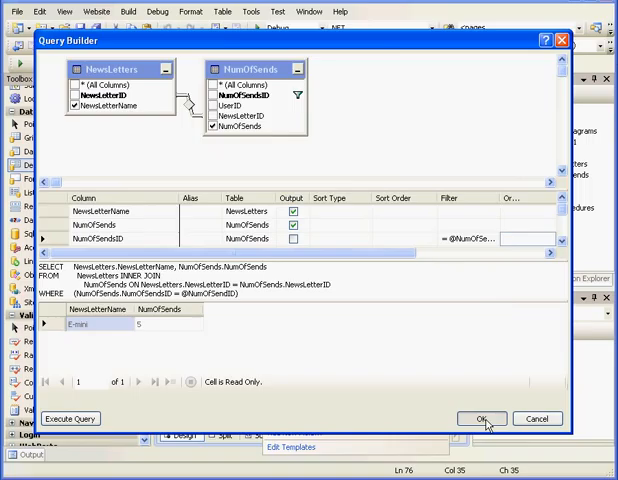
{"action": "left_click", "coordinate": [478, 418]}
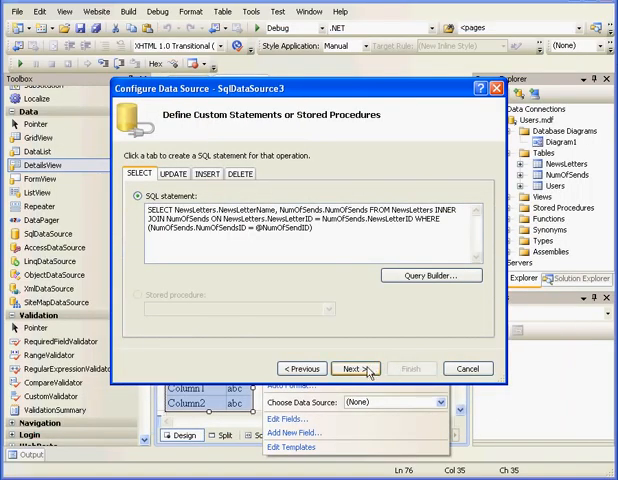
- Set the parameter source to Control using GridView2's selected value
{"action": "left_click", "coordinate": [356, 368]}
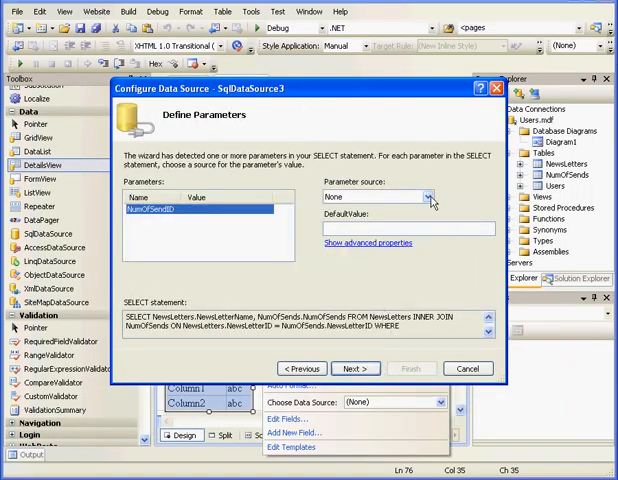
{"action": "left_click", "coordinate": [428, 196]}
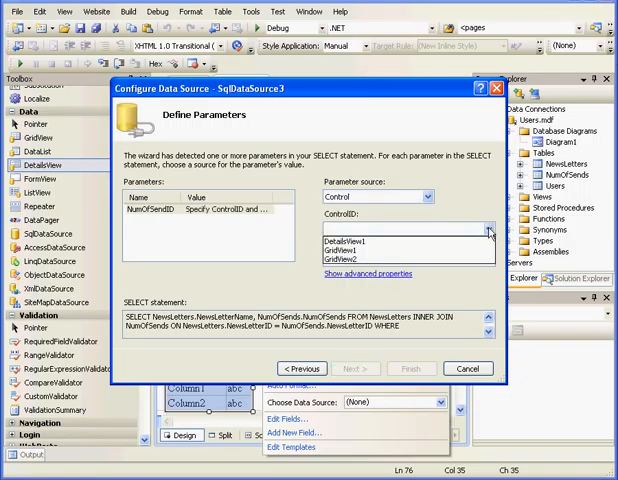
{"action": "left_click", "coordinate": [408, 258]}
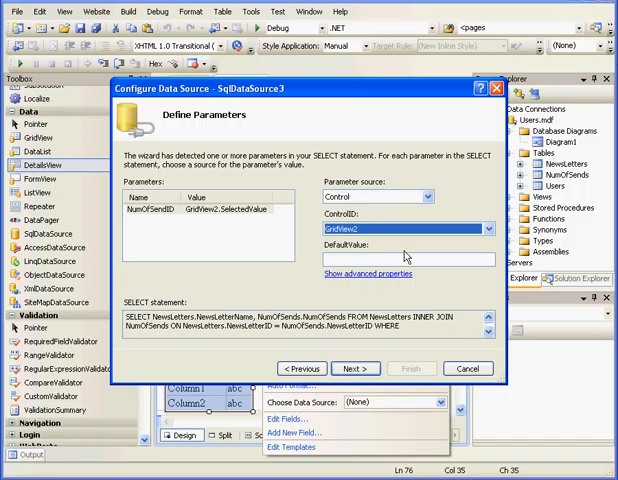
{"action": "left_click", "coordinate": [356, 368]}
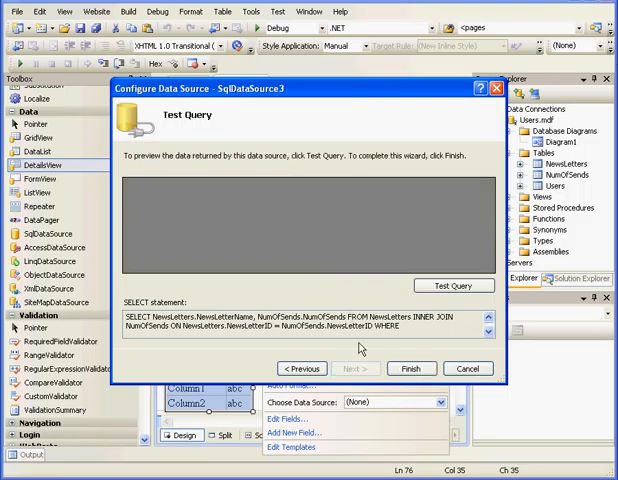
{"action": "left_click", "coordinate": [456, 284]}
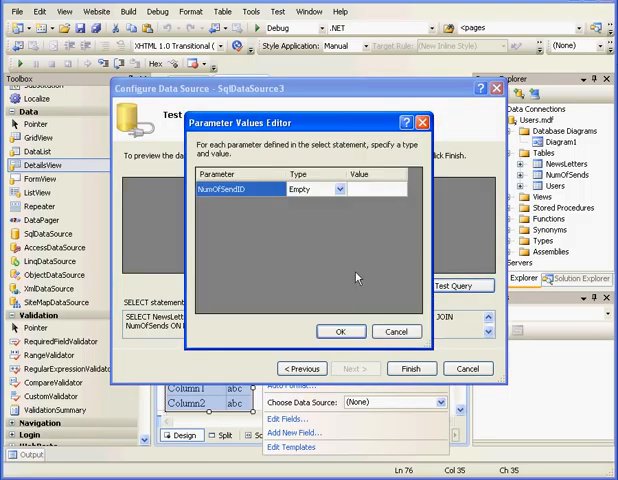
- Test the query with value 2 and finish binding the DetailsView to SqlDataSource3
{"action": "left_click", "coordinate": [374, 188]}
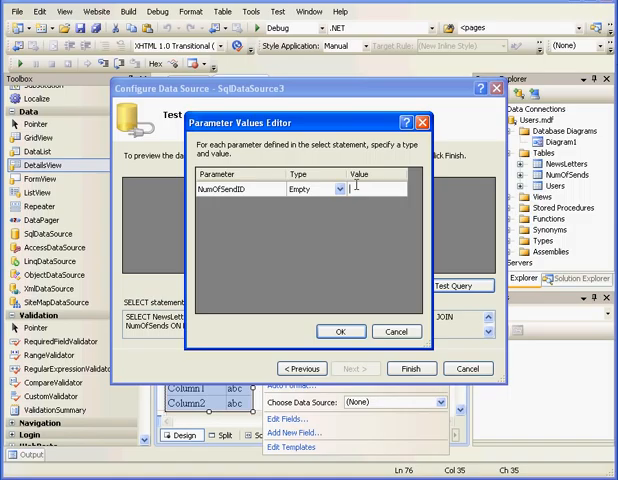
{"action": "type", "text": "2"}
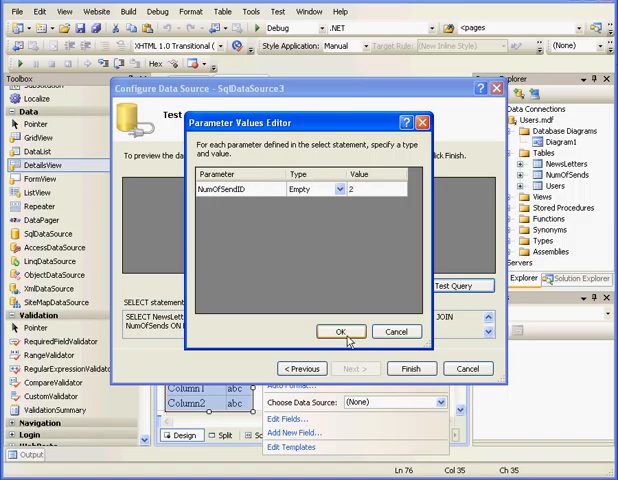
{"action": "left_click", "coordinate": [340, 332]}
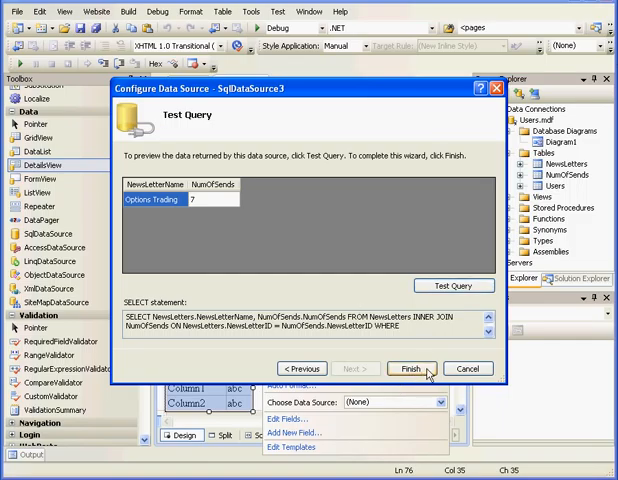
{"action": "left_click", "coordinate": [410, 368]}
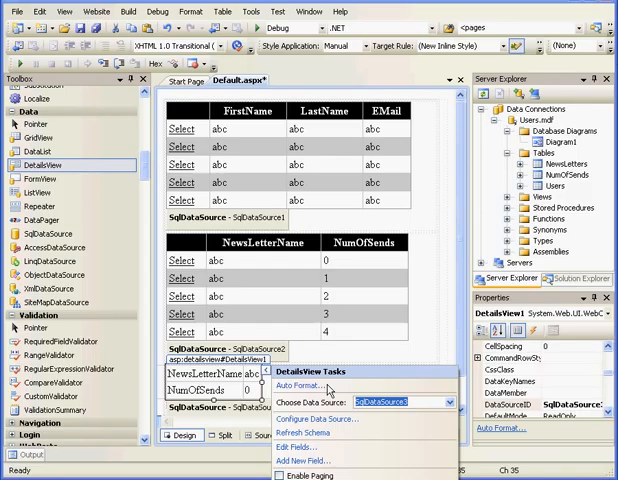
- Apply an Auto Format scheme to the DetailsView
{"action": "left_click", "coordinate": [300, 384]}
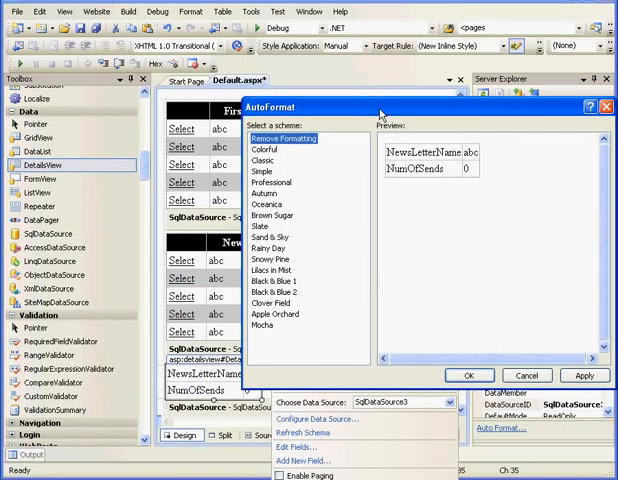
{"action": "left_click", "coordinate": [280, 280]}
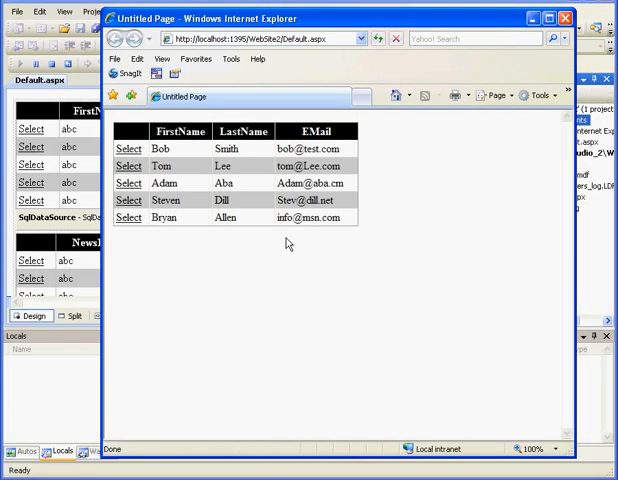
- Select users and the E-mini newsletter in the browser to view its send details
{"action": "left_click", "coordinate": [128, 148]}
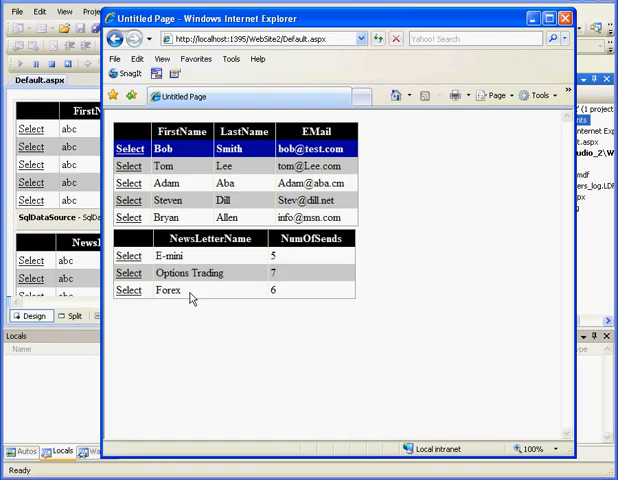
{"action": "left_click", "coordinate": [128, 256]}
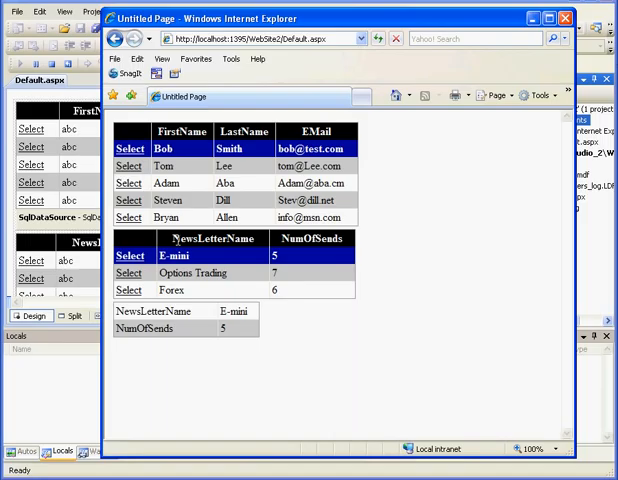
{"action": "mouse_move", "coordinate": [132, 208]}
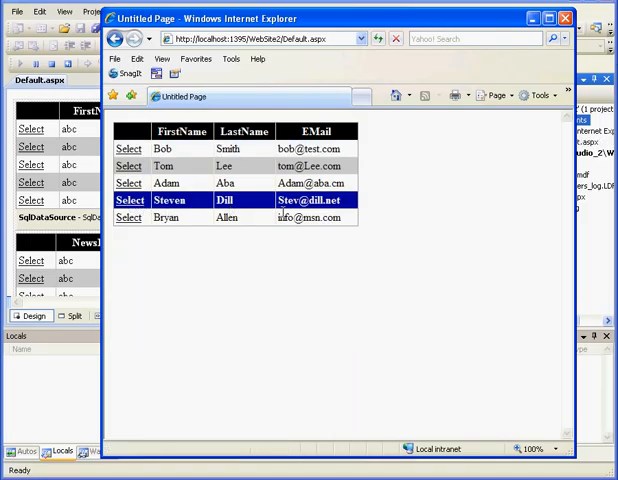
{"action": "left_click", "coordinate": [128, 184]}
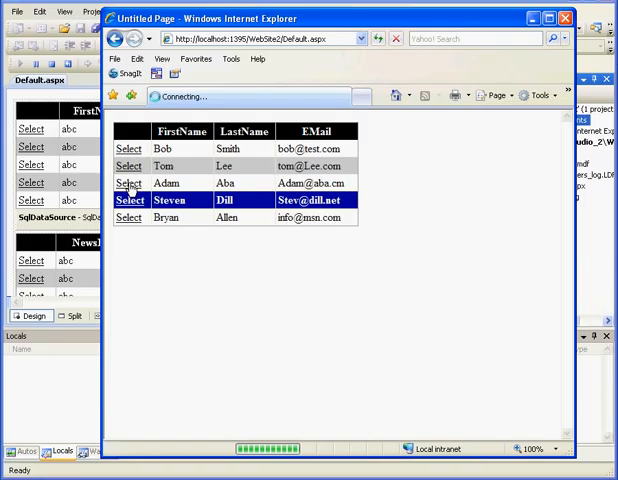
{"action": "left_click", "coordinate": [128, 184]}
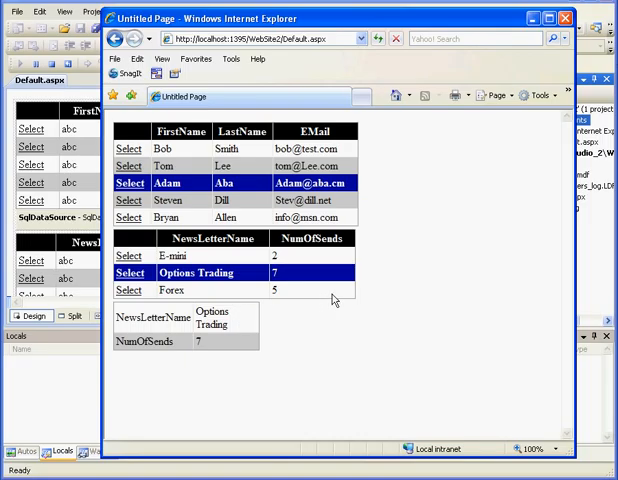
{"action": "mouse_move", "coordinate": [344, 292]}
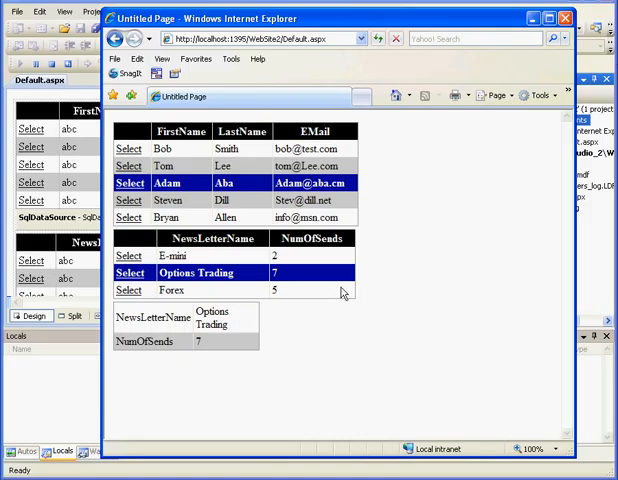